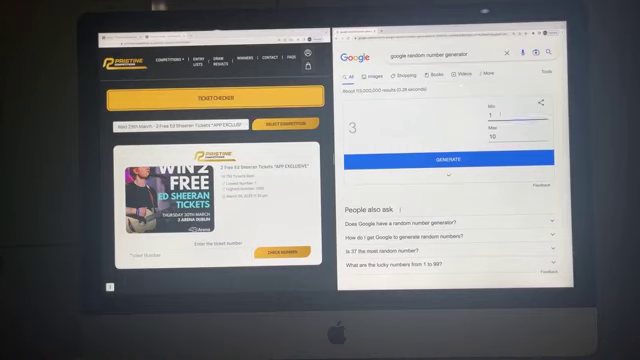
# Enter 100000 into Google's random number generator range.
pyautogui.write('100000')
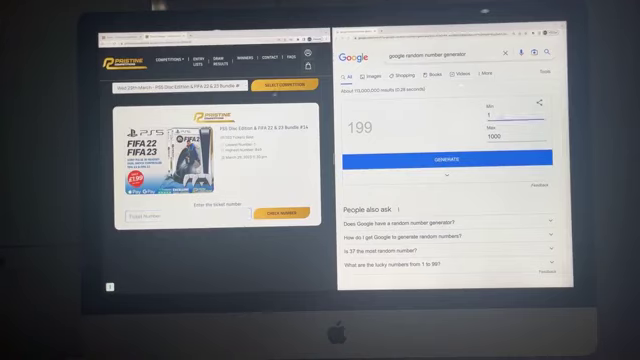
# Set Min to 1000000 and generate several random ticket numbers for the PS5 bundle.
pyautogui.write('100000000')
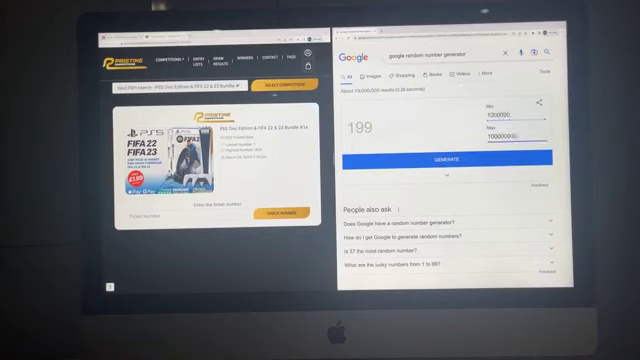
pyautogui.click(451, 159)
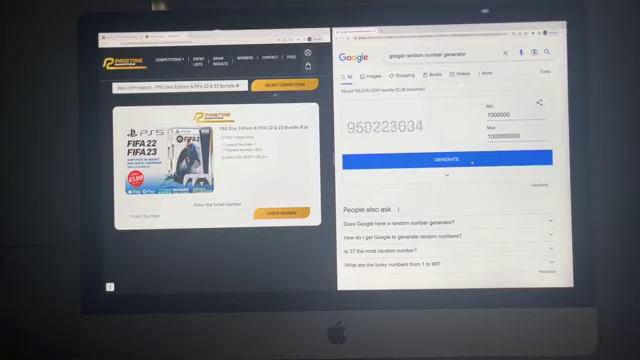
pyautogui.click(443, 158)
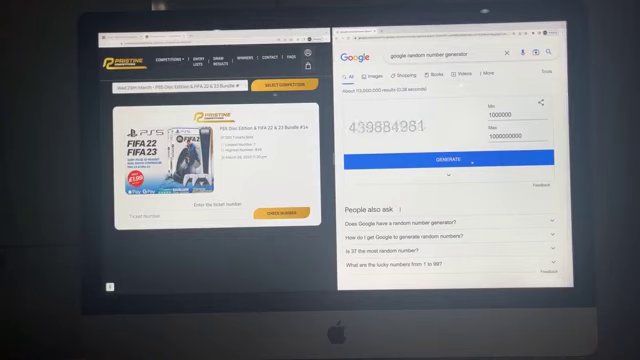
pyautogui.click(440, 158)
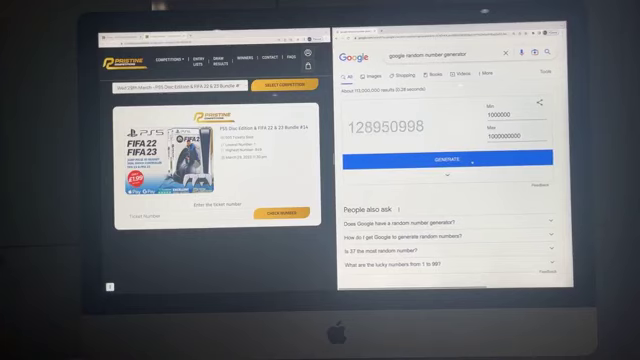
pyautogui.click(444, 158)
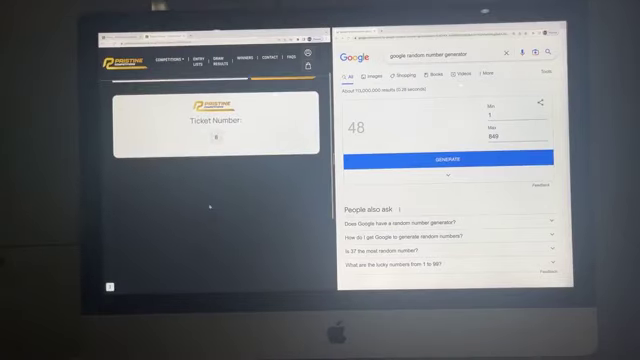
# Dismiss the ticket result and return to the ticket checker.
pyautogui.click(211, 138)
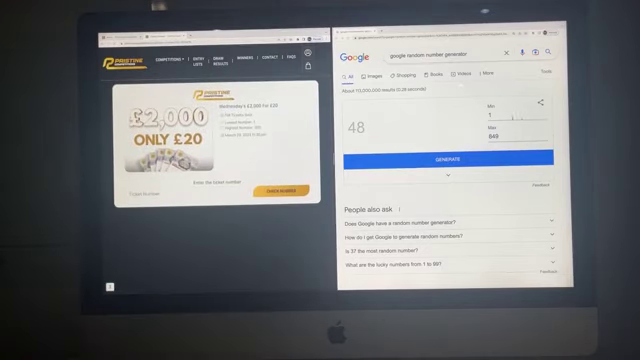
# Enter 10000 as a range limit and generate a new random number.
pyautogui.write('1000000')
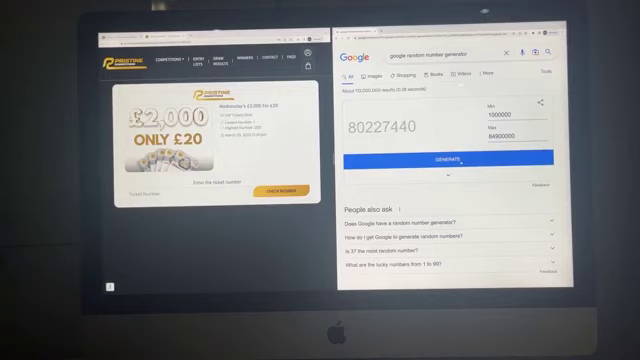
pyautogui.click(449, 157)
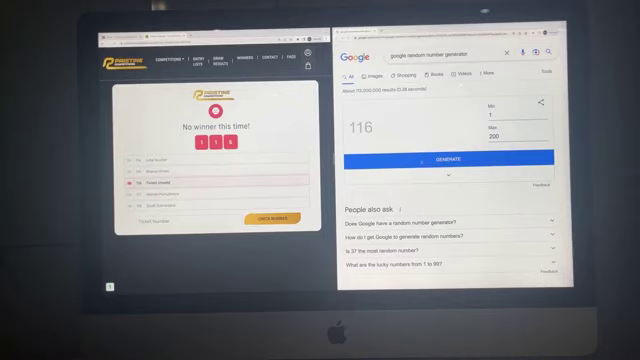
pyautogui.click(446, 160)
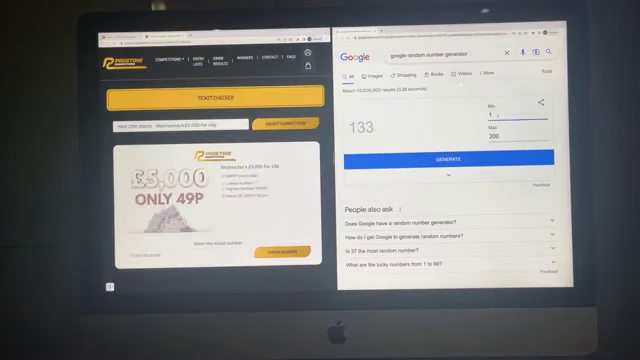
# Enter 1000, then 1000000, as the generator's range value.
pyautogui.write('1000')
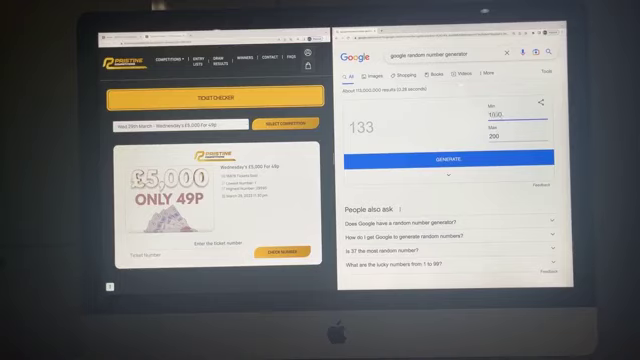
pyautogui.write('1000000')
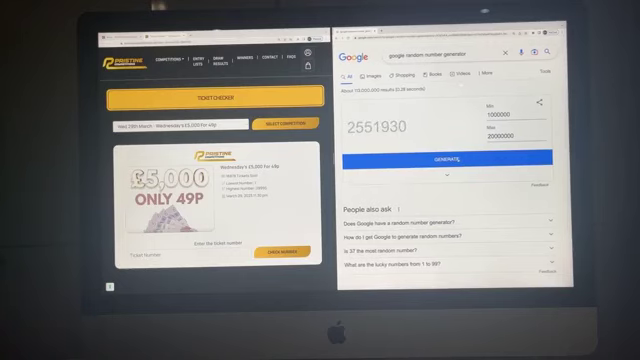
# Select the generator's lower range limit for editing.
pyautogui.click(448, 158)
pyautogui.write('29995')
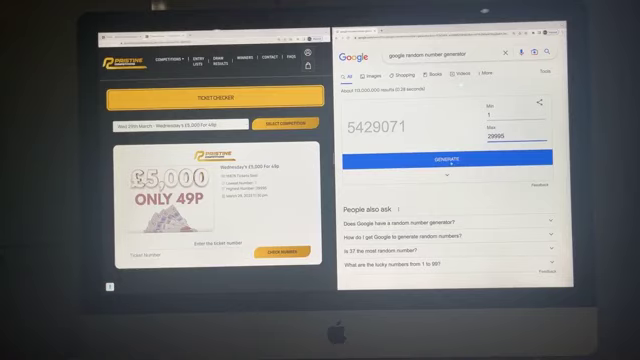
# Draw 16652 from 1–29995 and enter it as the ticket number.
pyautogui.click(440, 159)
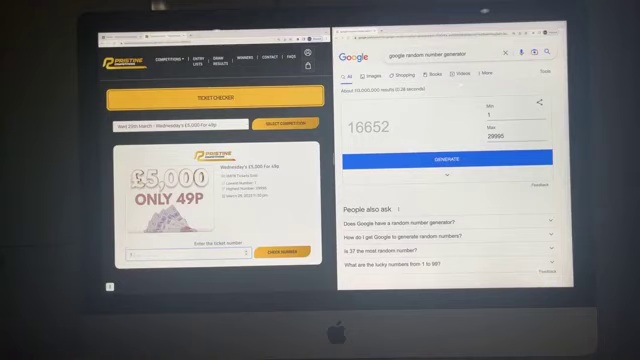
pyautogui.write('16652')
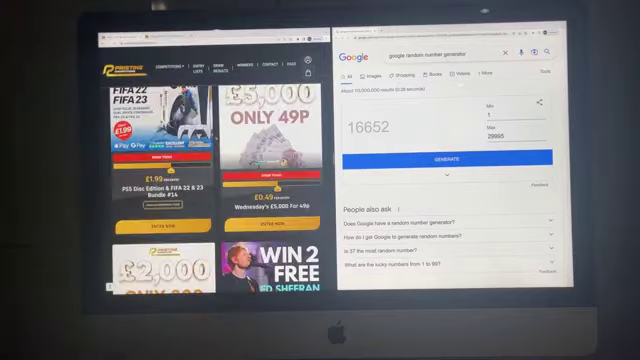
# Scroll the listing down to the heating oil and £5,000 For 15p competitions.
pyautogui.scroll(-3)
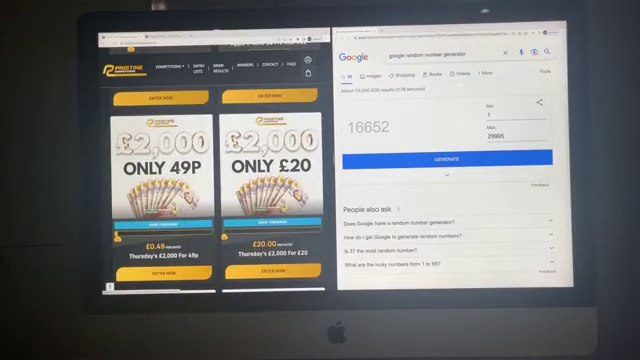
pyautogui.scroll(-3)
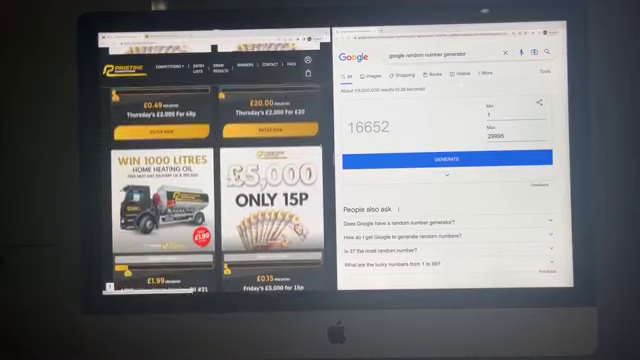